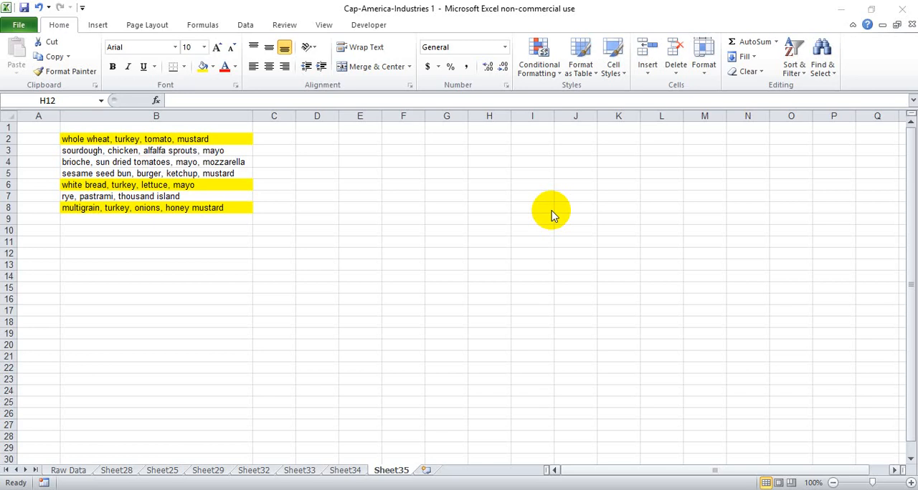
pyautogui.moveTo(284, 141)
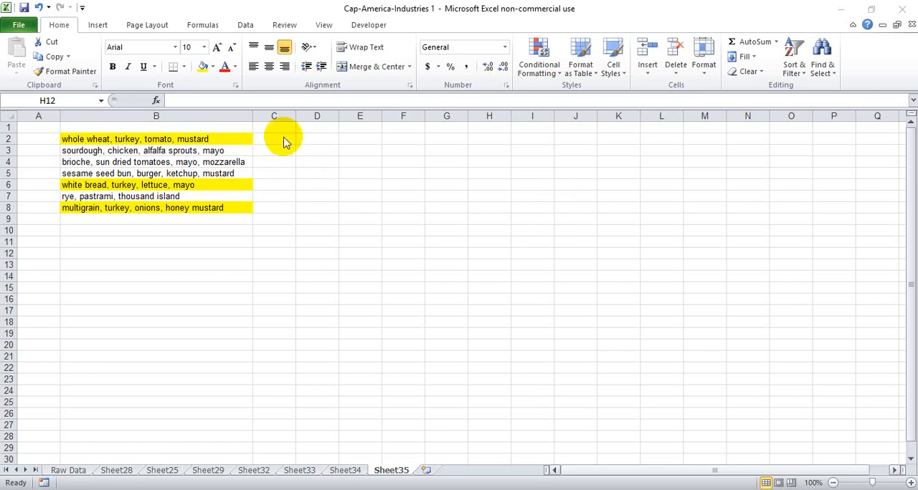
# Step: Review the sandwich descriptions in B6 and B8, then return to result cell C2
pyautogui.click(273, 139)
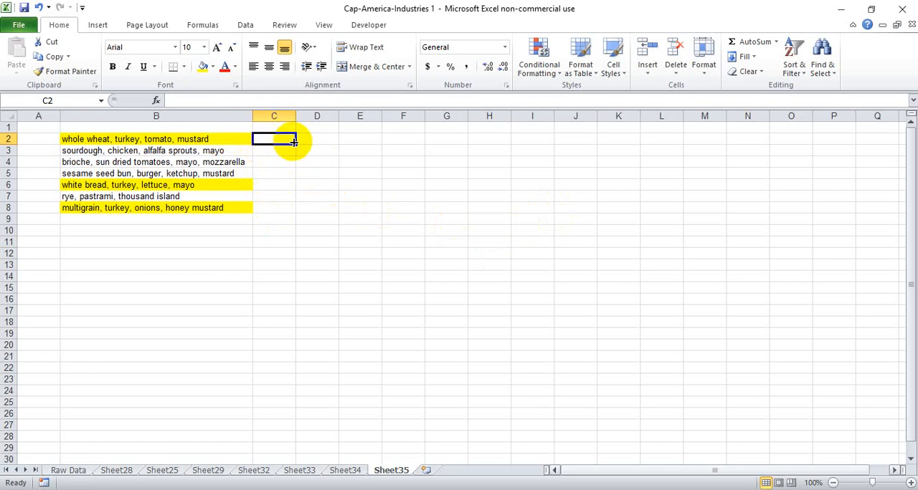
pyautogui.moveTo(291, 149)
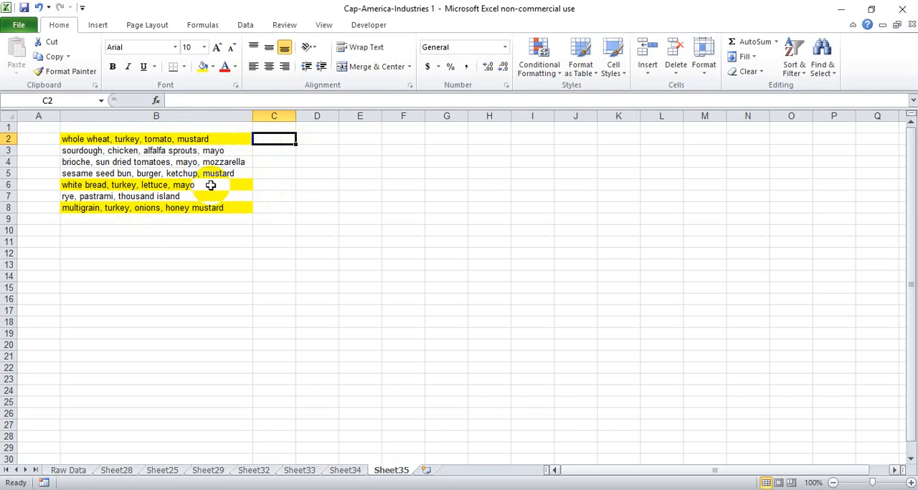
pyautogui.click(155, 185)
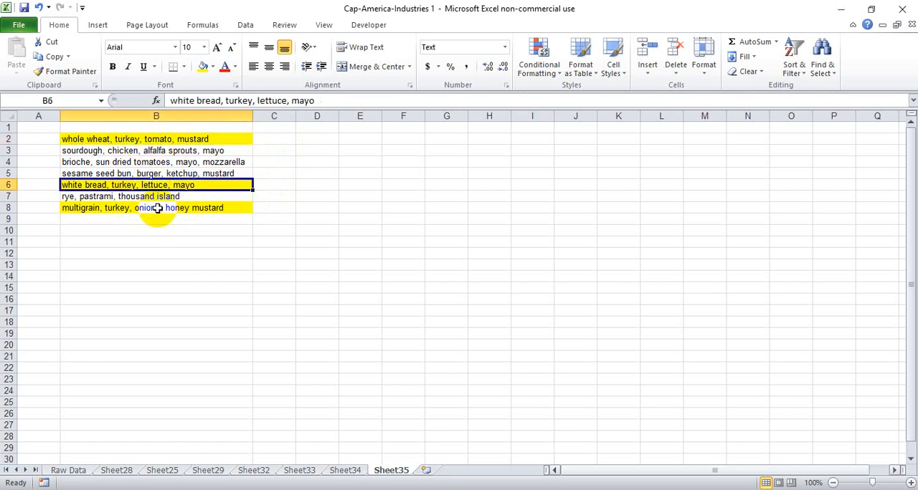
pyautogui.click(154, 207)
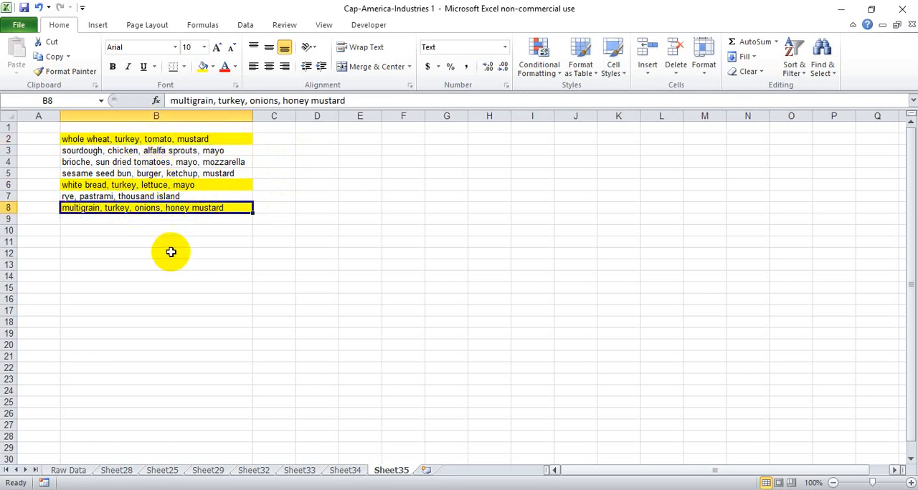
pyautogui.click(274, 139)
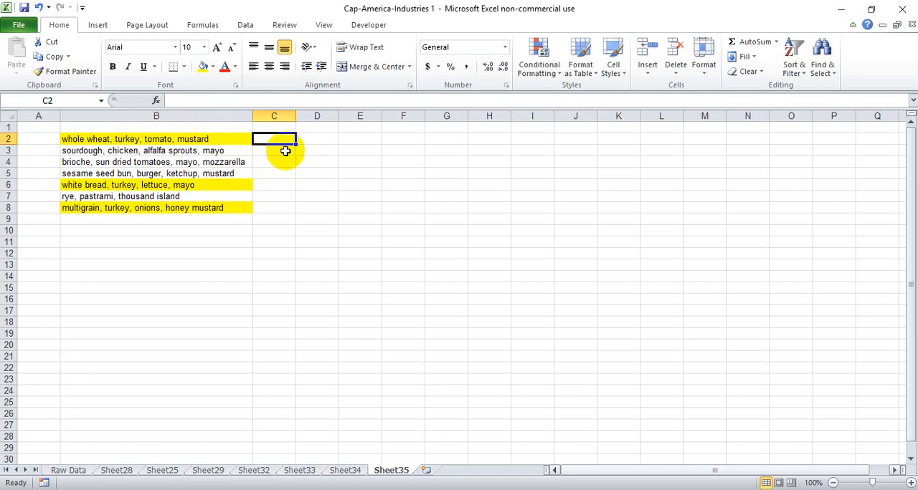
pyautogui.moveTo(322, 212)
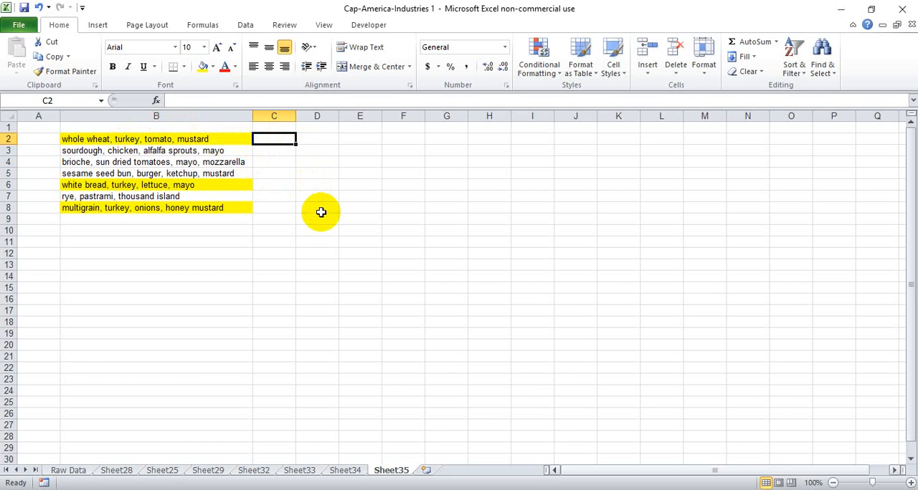
# Step: Begin =ISNUMBER(SEARCH("turkey", in C2 and point the search at B2
pyautogui.write('=isnu')
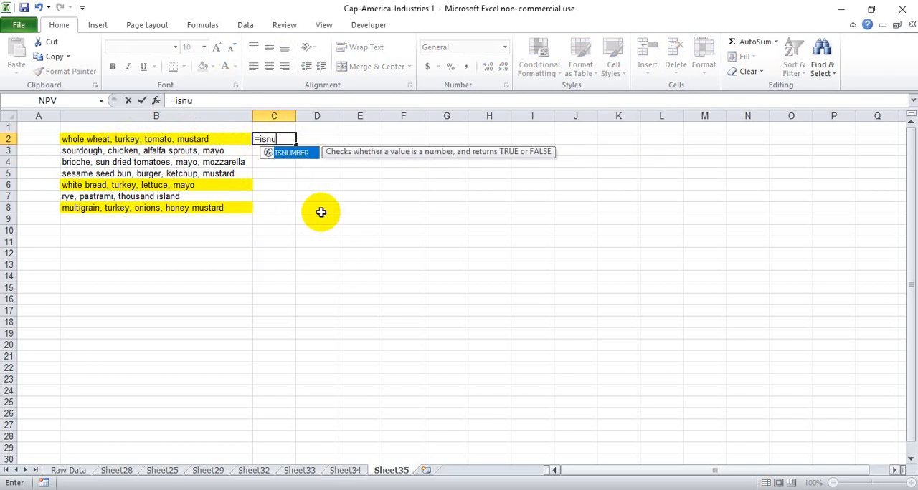
pyautogui.write('mber(')
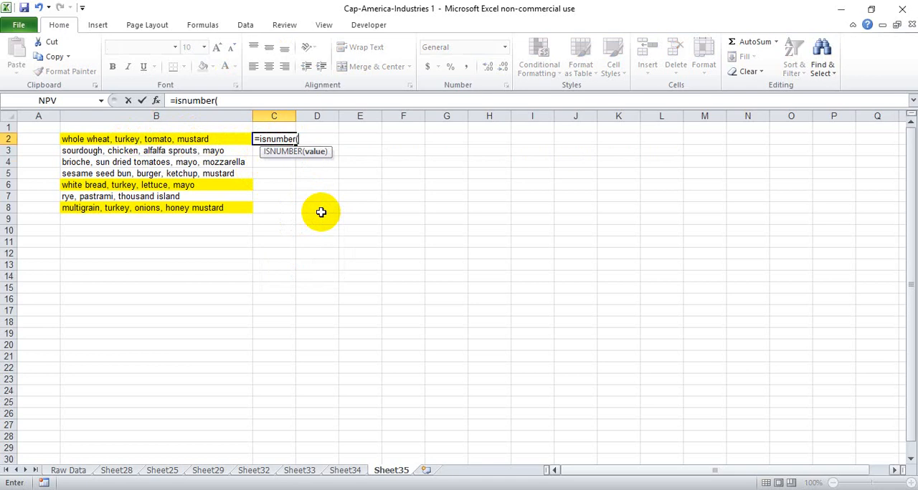
pyautogui.write('search')
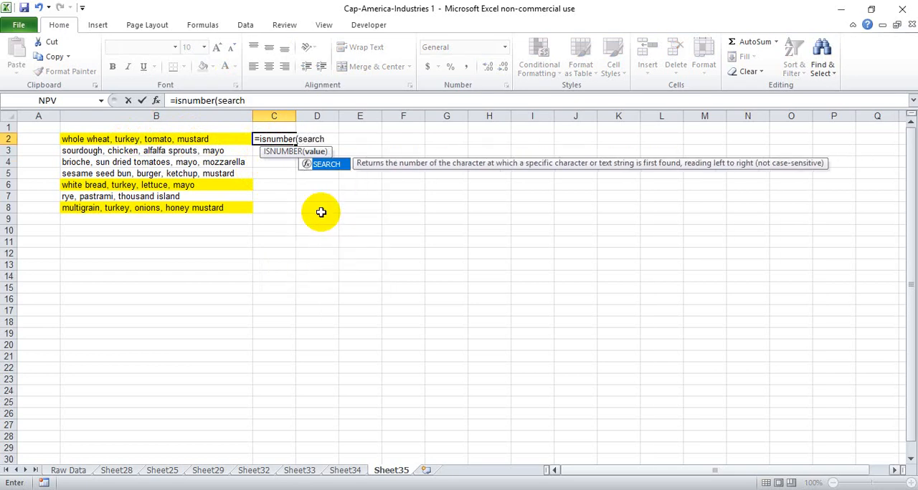
pyautogui.write('(')
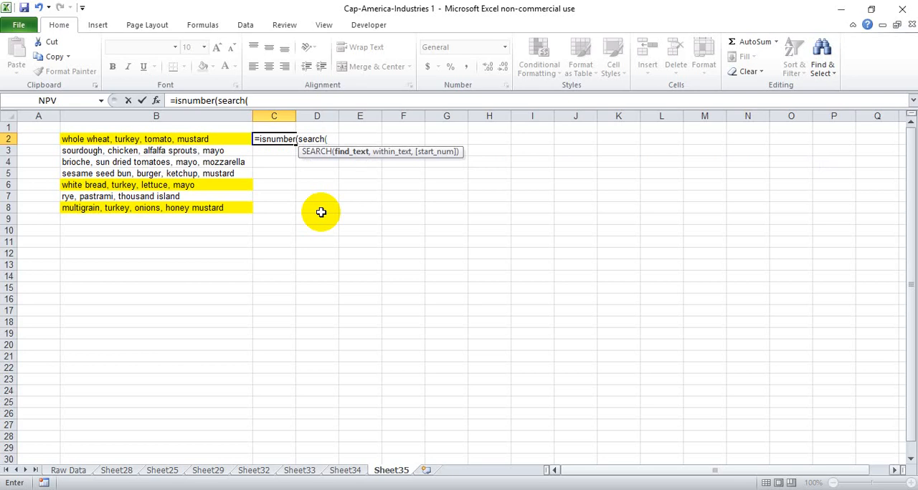
pyautogui.write('"')
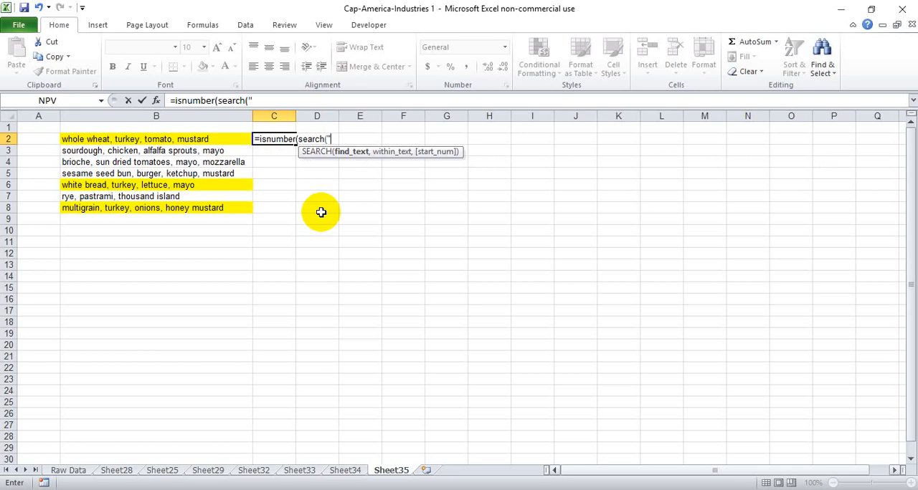
pyautogui.write('turkeY')
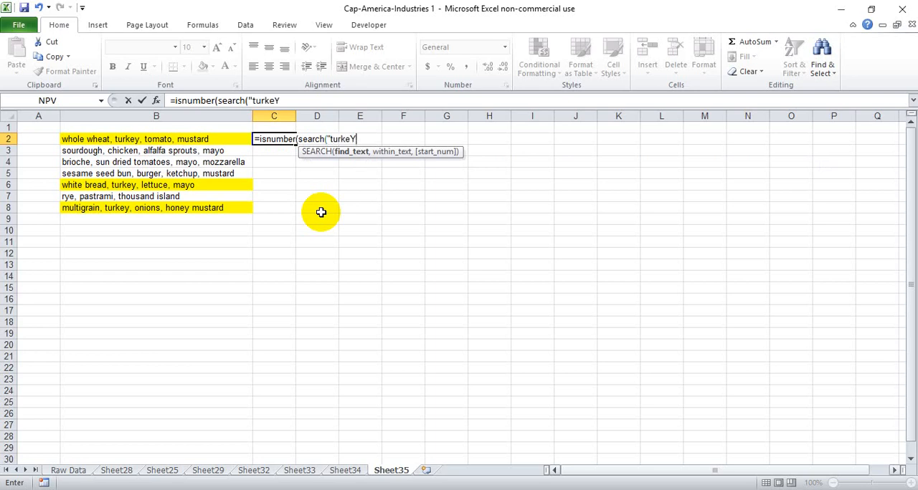
pyautogui.write('"')
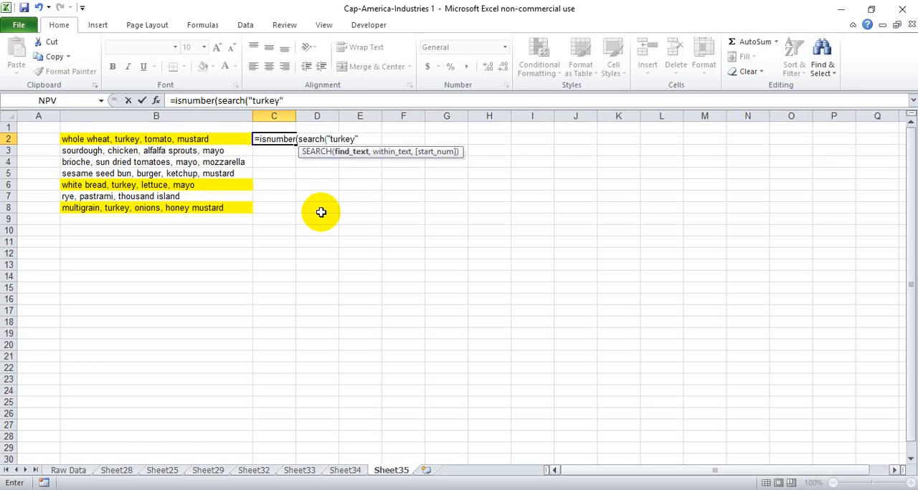
pyautogui.moveTo(330, 135)
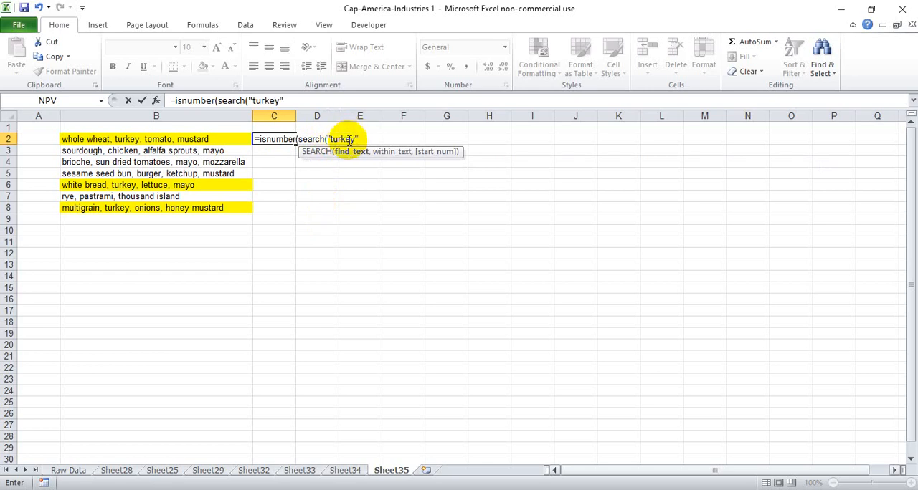
pyautogui.moveTo(400, 139)
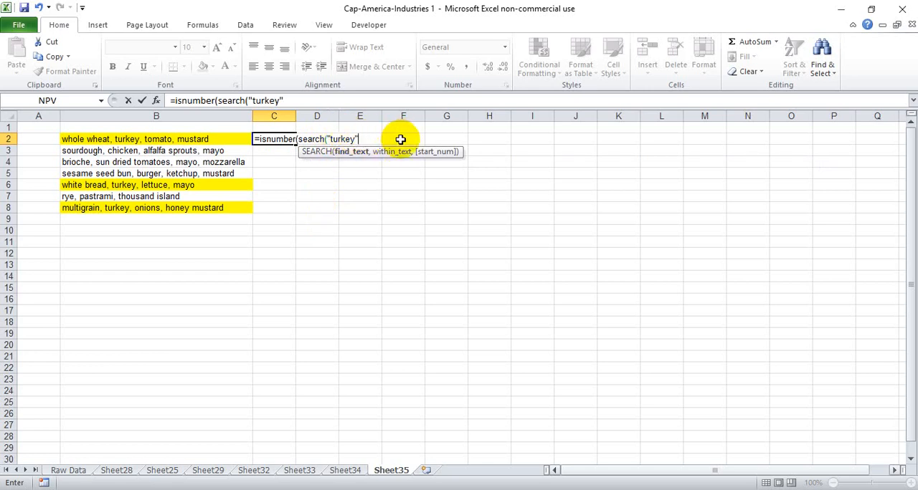
pyautogui.moveTo(408, 139)
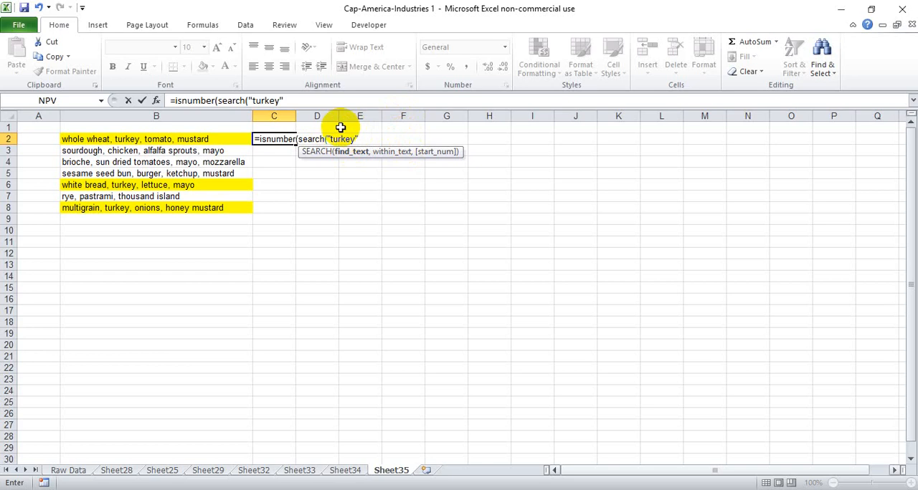
pyautogui.moveTo(342, 139)
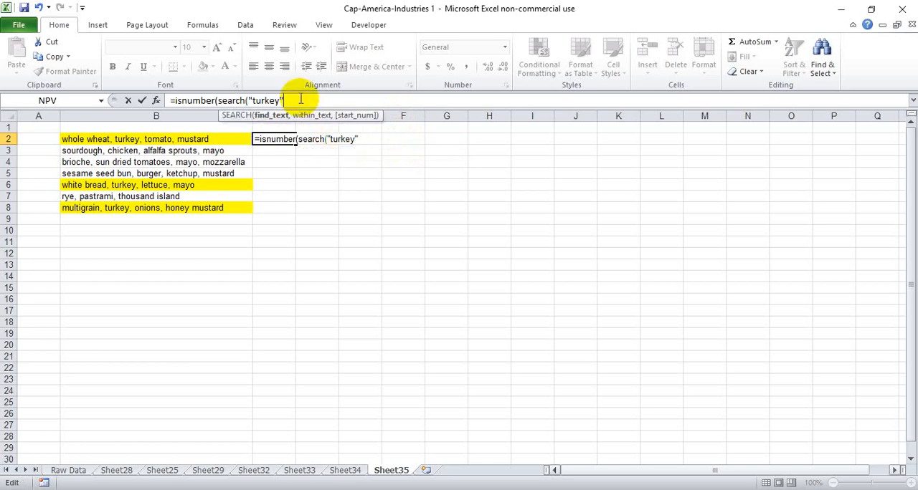
pyautogui.write(',')
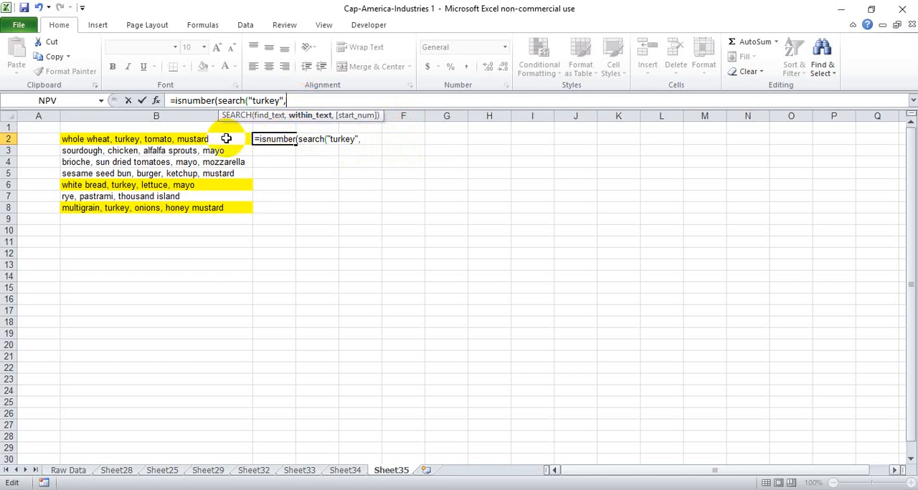
pyautogui.click(108, 139)
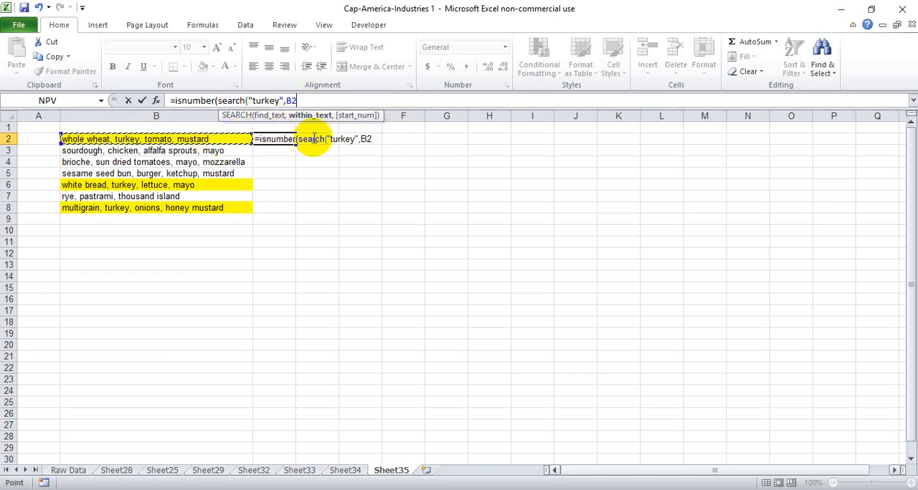
pyautogui.moveTo(293, 232)
pyautogui.write('))')
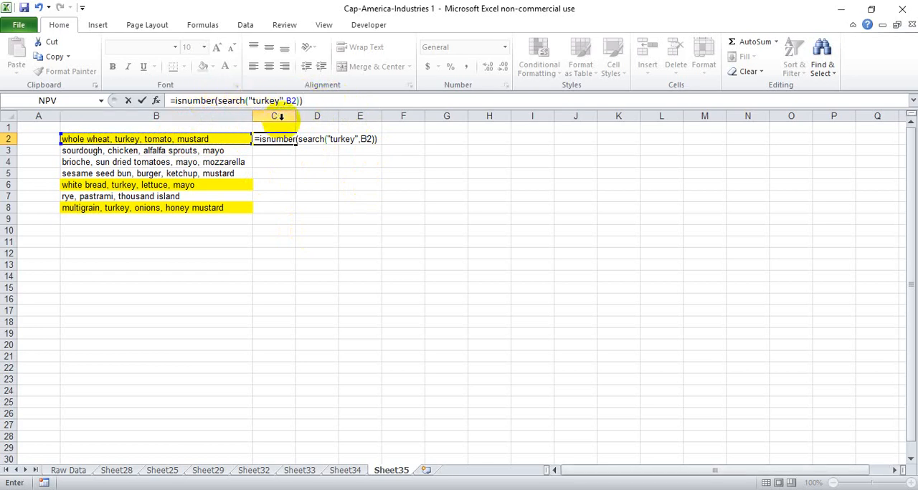
# Step: Confirm the turkey check in C2 and fill it down through C8, showing TRUE/FALSE per sandwich
pyautogui.press('enter')
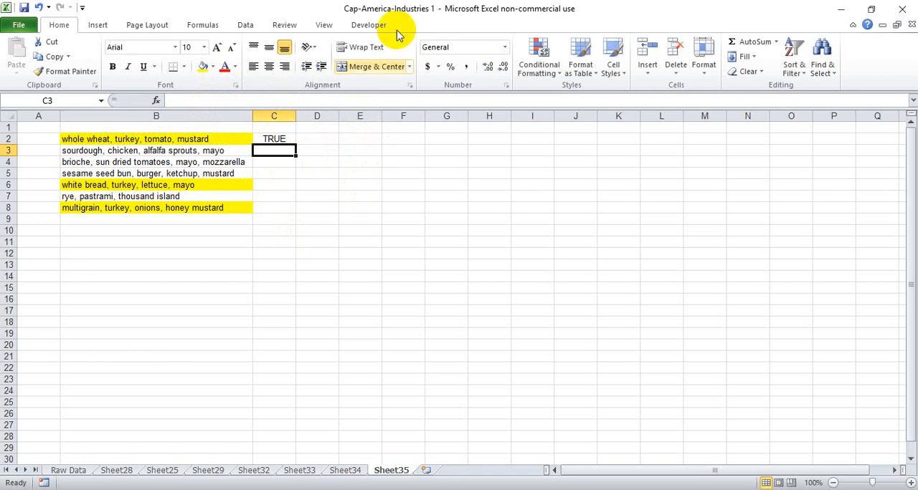
pyautogui.click(273, 139)
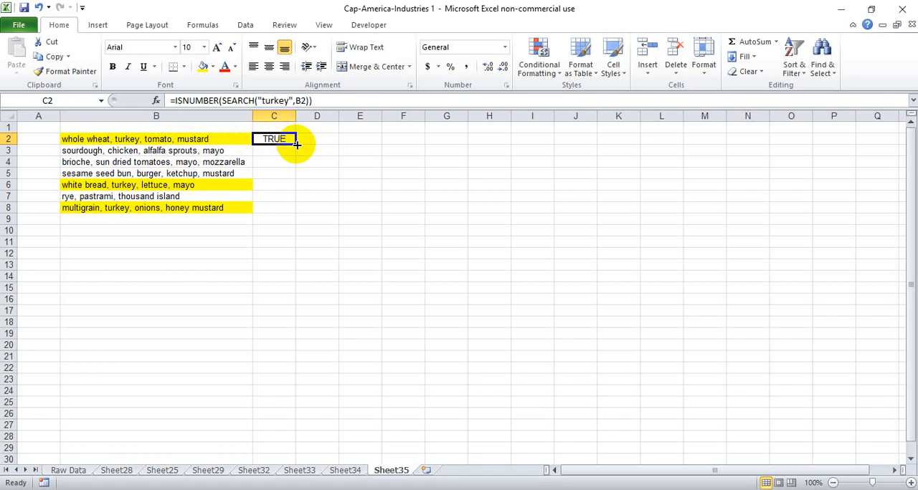
pyautogui.moveTo(296, 145); pyautogui.dragTo(295, 213)
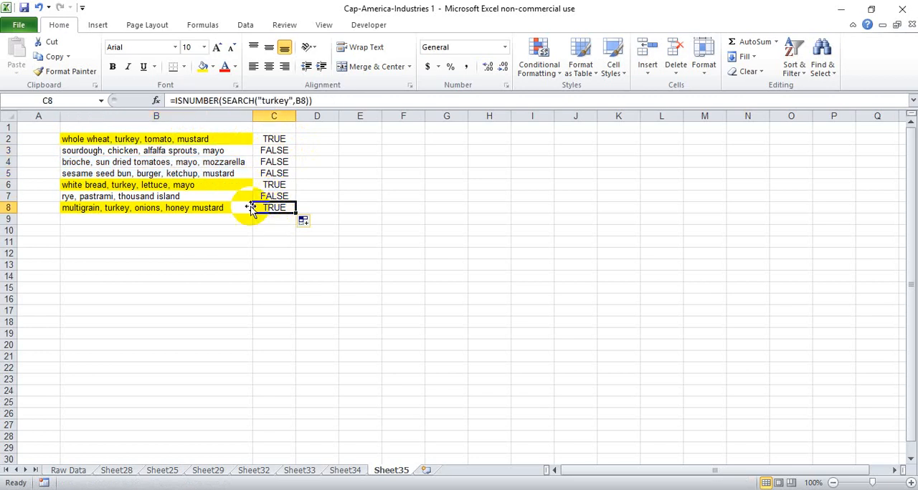
pyautogui.moveTo(267, 229)
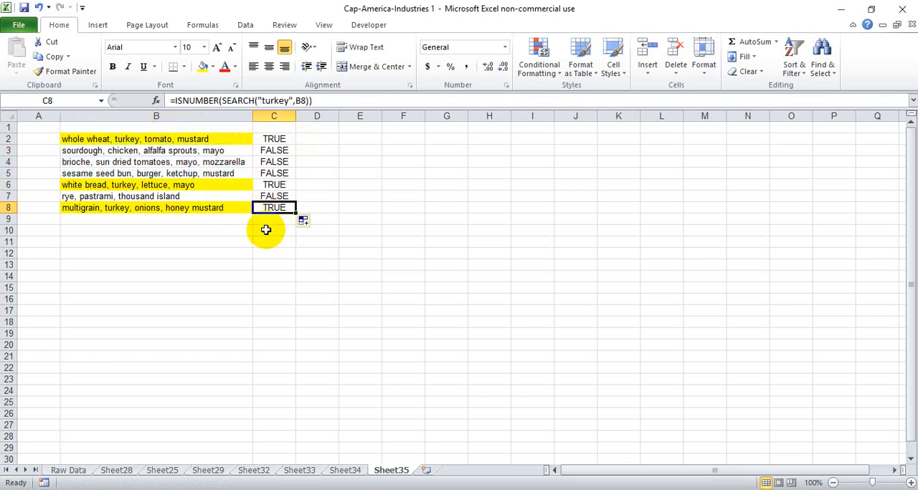
pyautogui.click(274, 139)
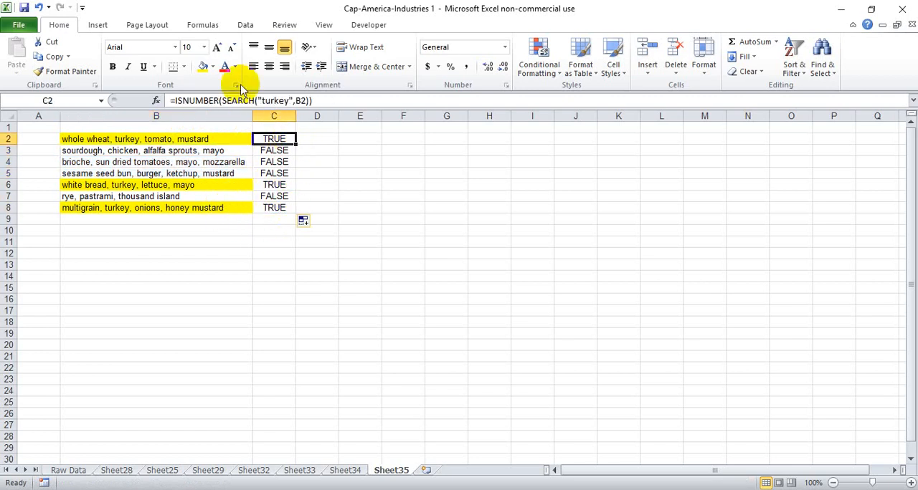
pyautogui.moveTo(276, 101)
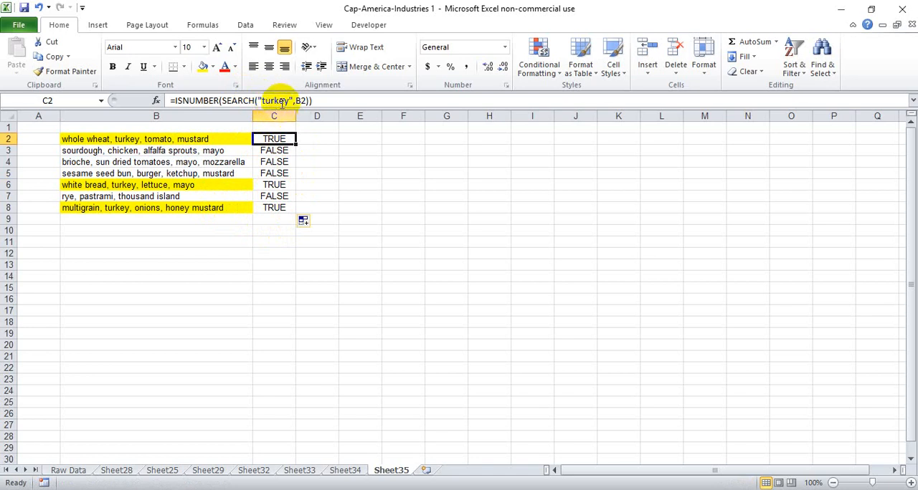
pyautogui.moveTo(279, 101)
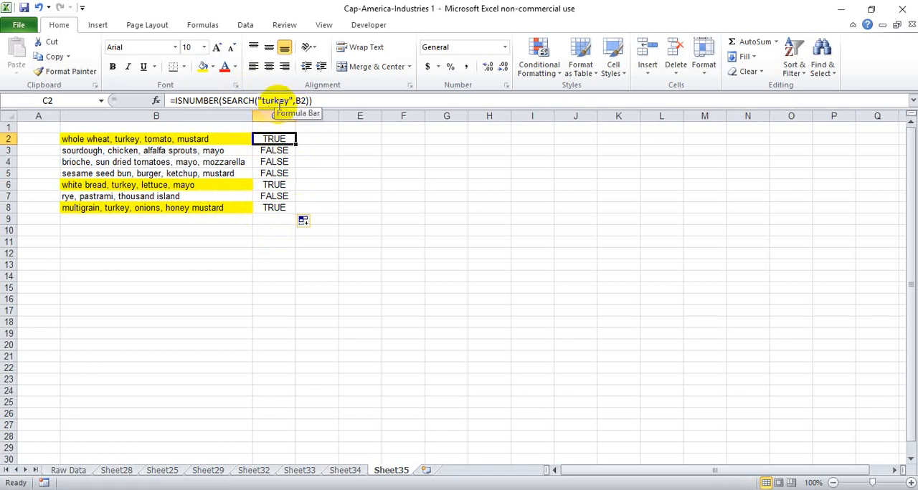
# Step: Enter turkey in E2, fill it down to E8, and start editing the C2 formula to reference it
pyautogui.click(359, 139)
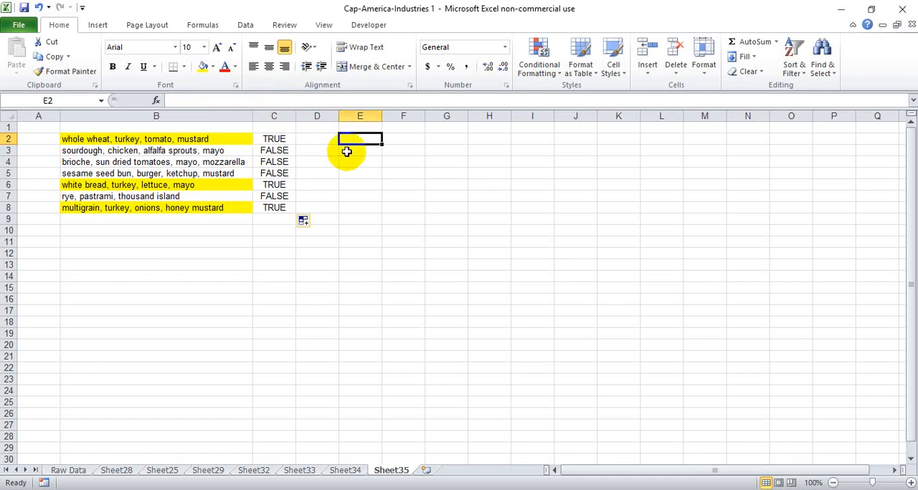
pyautogui.write('turkey')
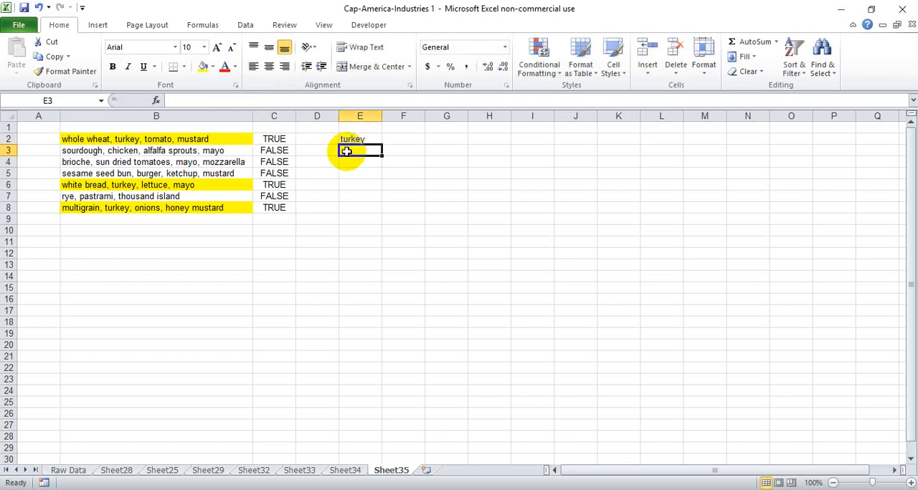
pyautogui.moveTo(359, 140); pyautogui.dragTo(358, 207)
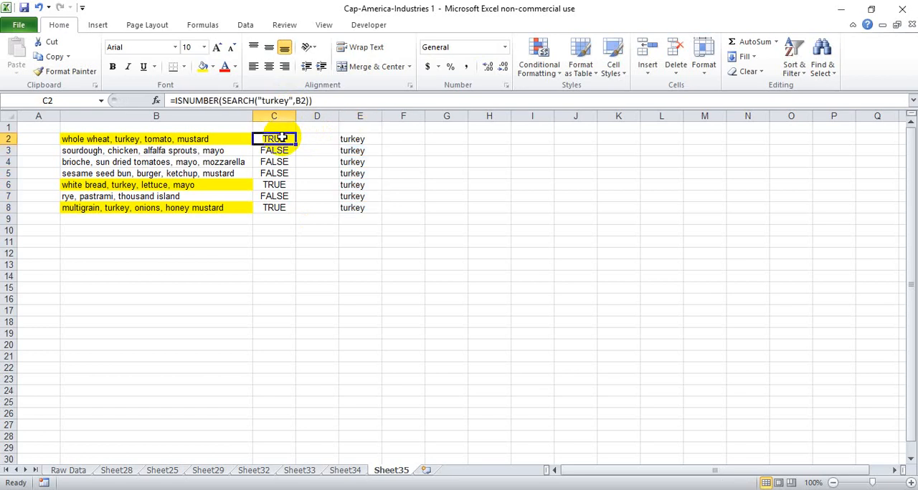
pyautogui.doubleClick(274, 139)
pyautogui.write('E2')
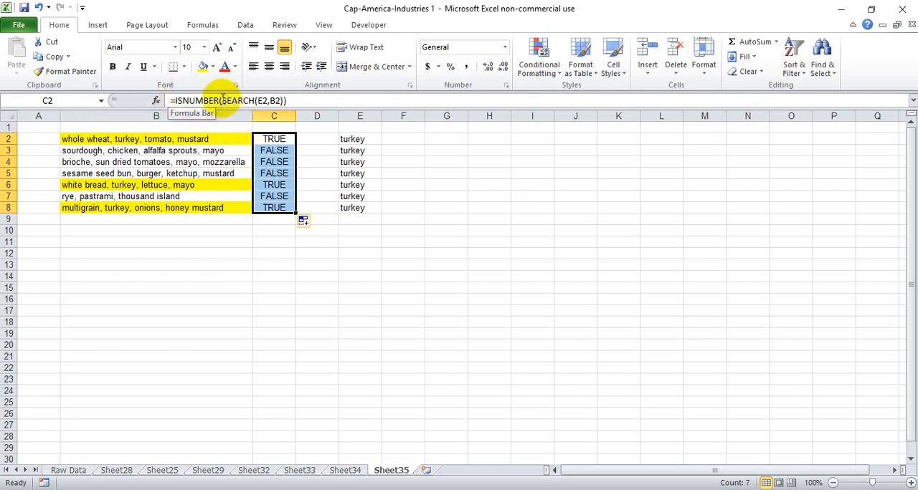
pyautogui.moveTo(279, 100)
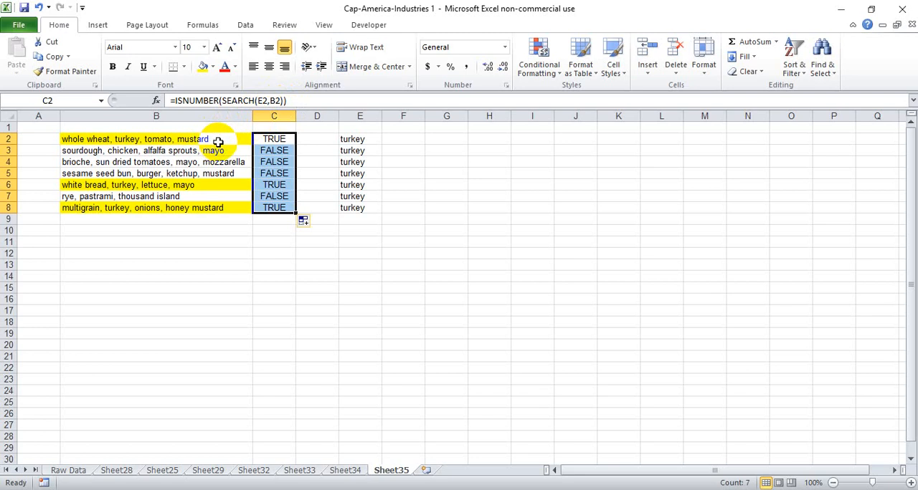
pyautogui.moveTo(221, 140)
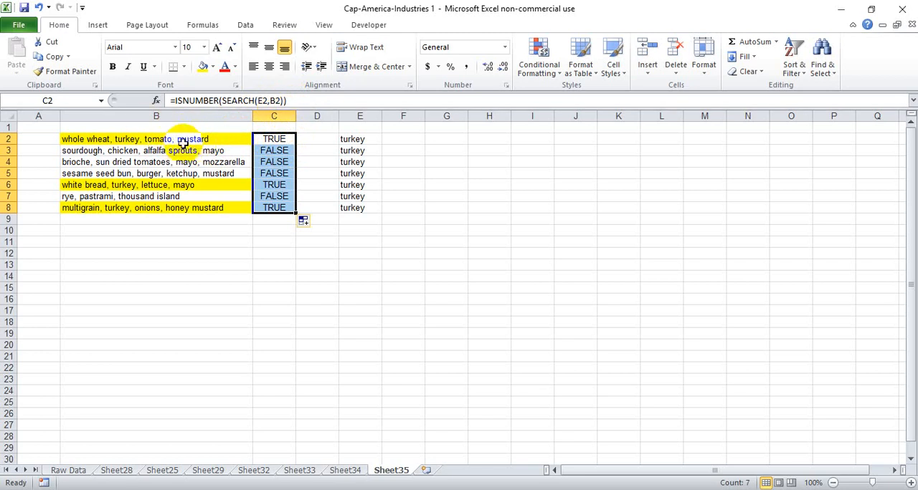
pyautogui.moveTo(318, 238)
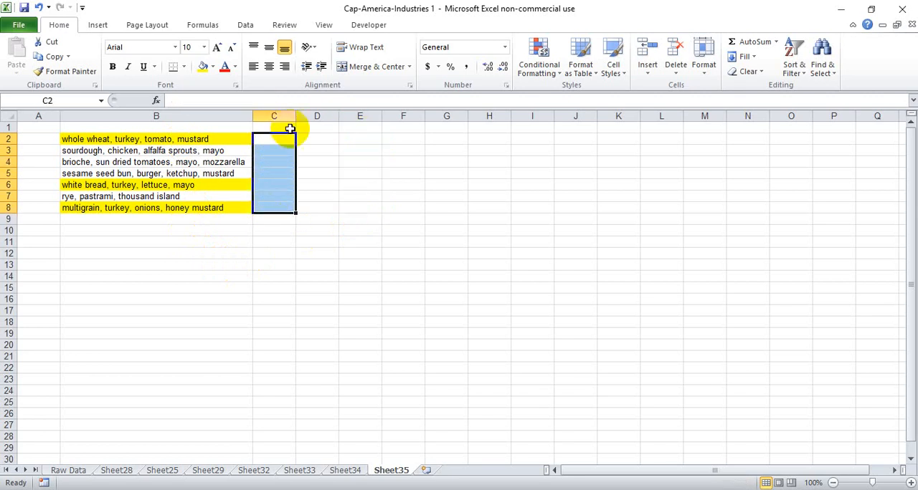
pyautogui.moveTo(312, 139)
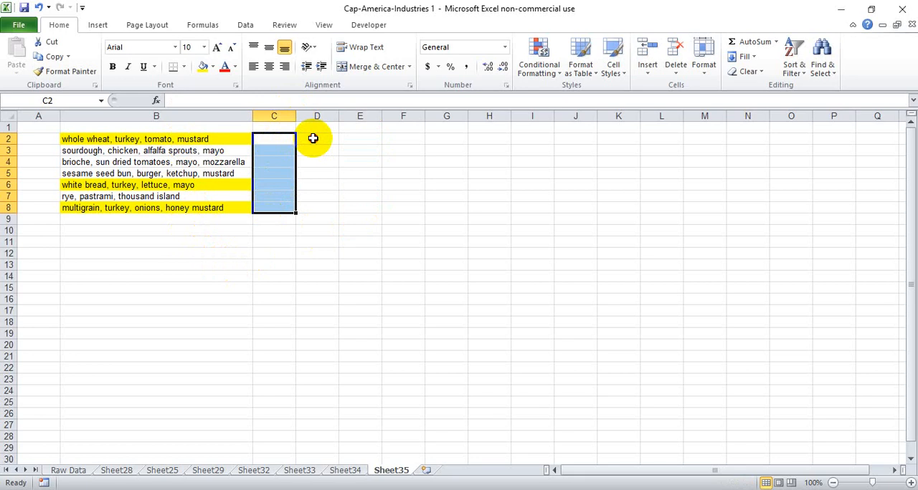
# Step: Enter =ISNUMBER(B2) in D2 and fill it down to D8, all returning FALSE
pyautogui.click(317, 139)
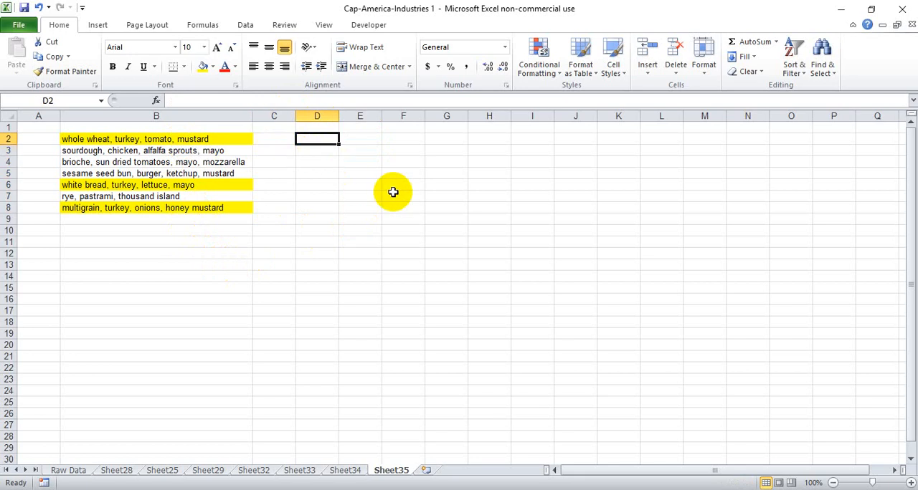
pyautogui.write('=isu')
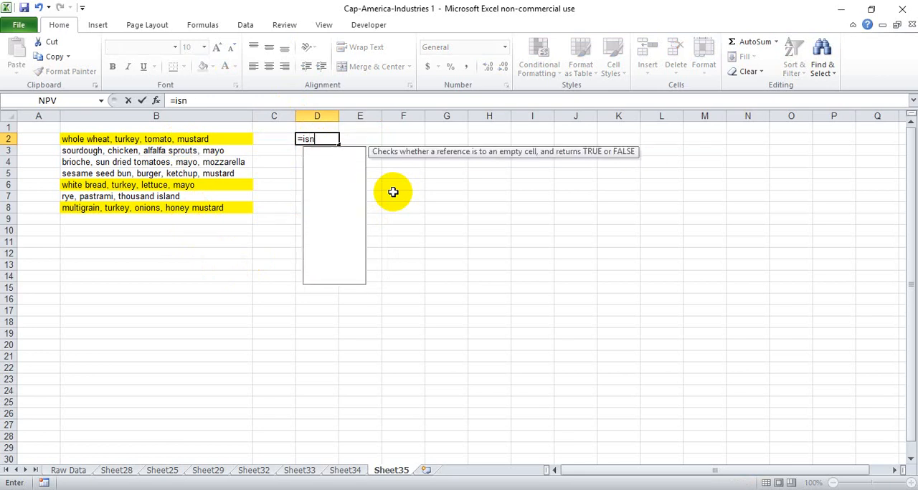
pyautogui.write('umber(')
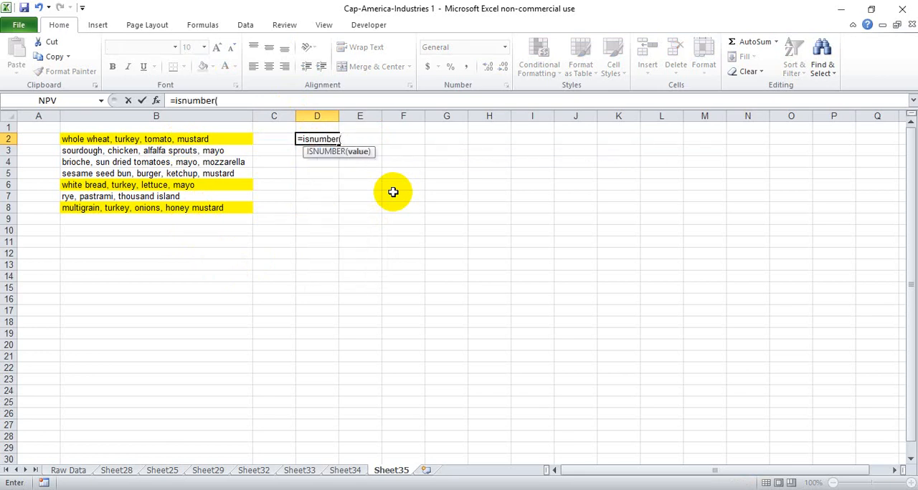
pyautogui.click(155, 139)
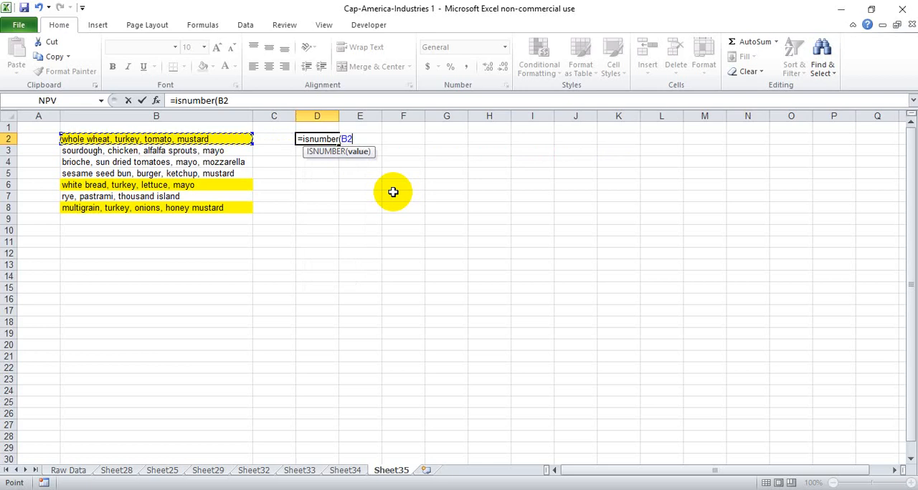
pyautogui.write(')')
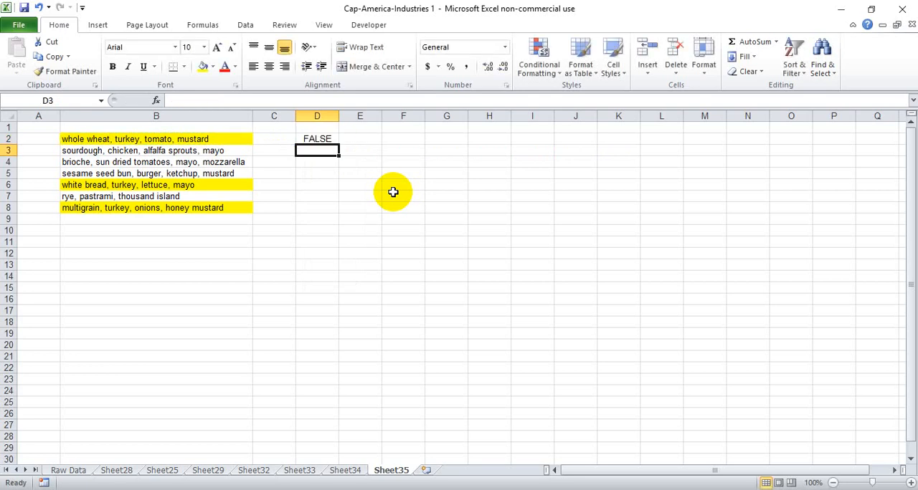
pyautogui.click(317, 139)
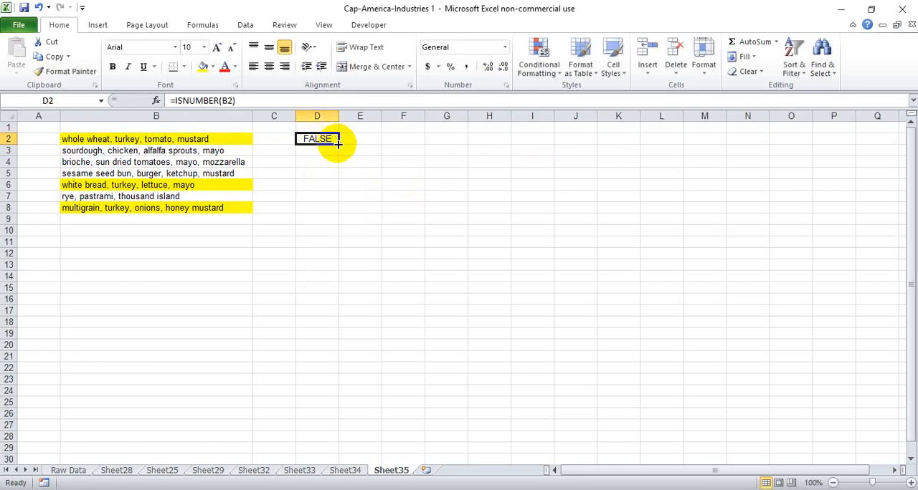
pyautogui.moveTo(339, 145); pyautogui.dragTo(339, 206)
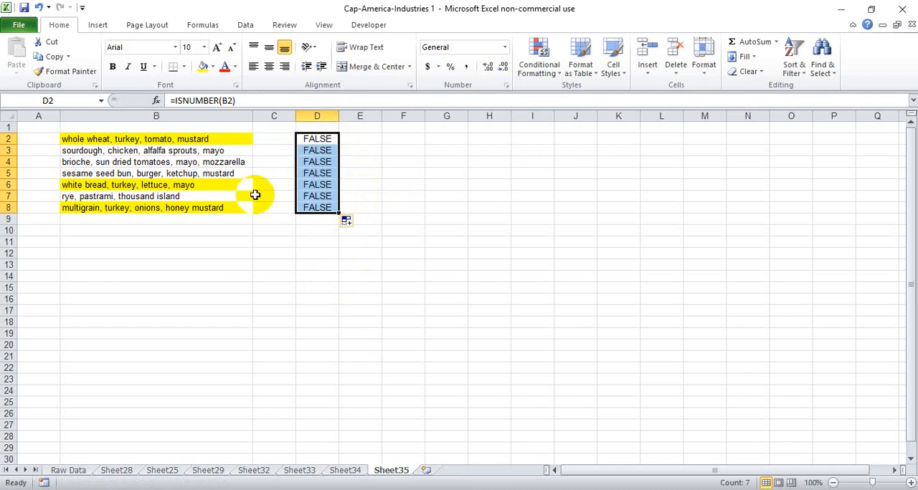
pyautogui.moveTo(176, 151)
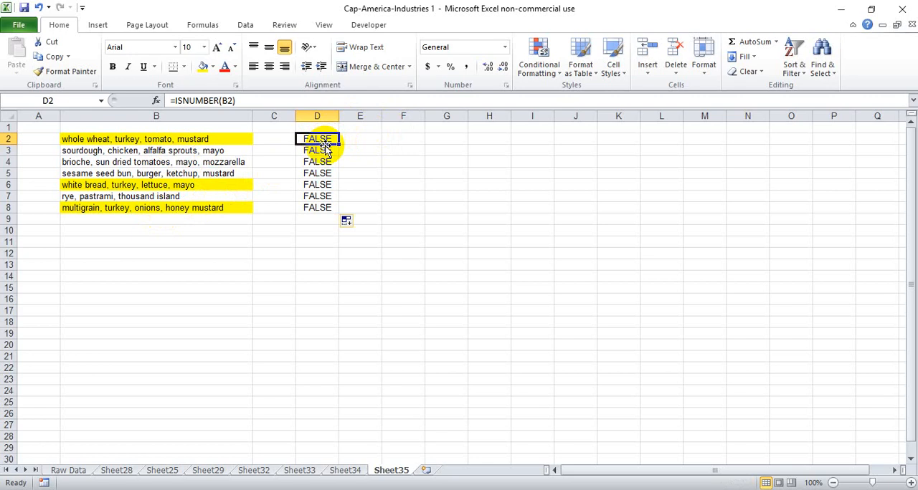
pyautogui.moveTo(181, 139)
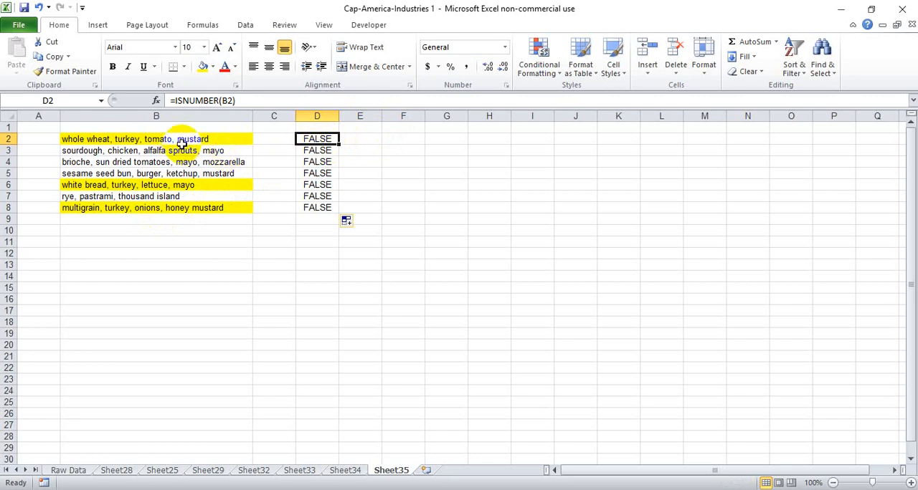
pyautogui.moveTo(209, 126)
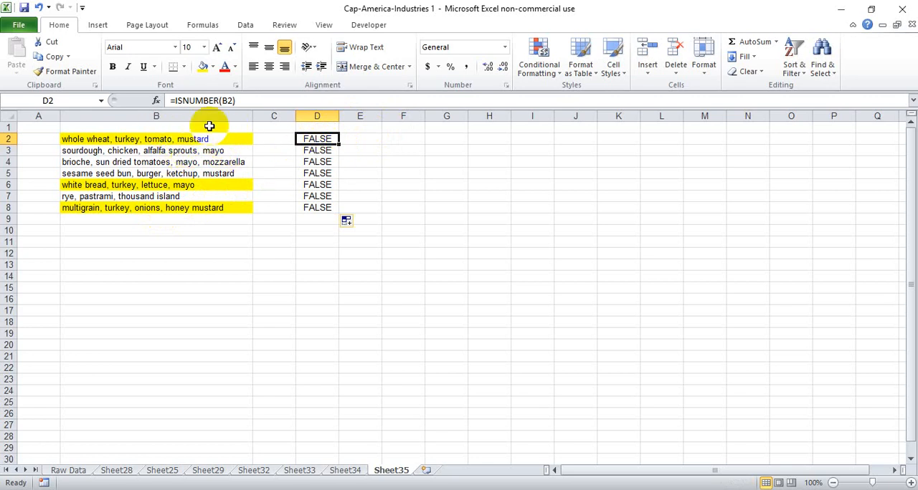
pyautogui.moveTo(384, 139)
pyautogui.write('=')
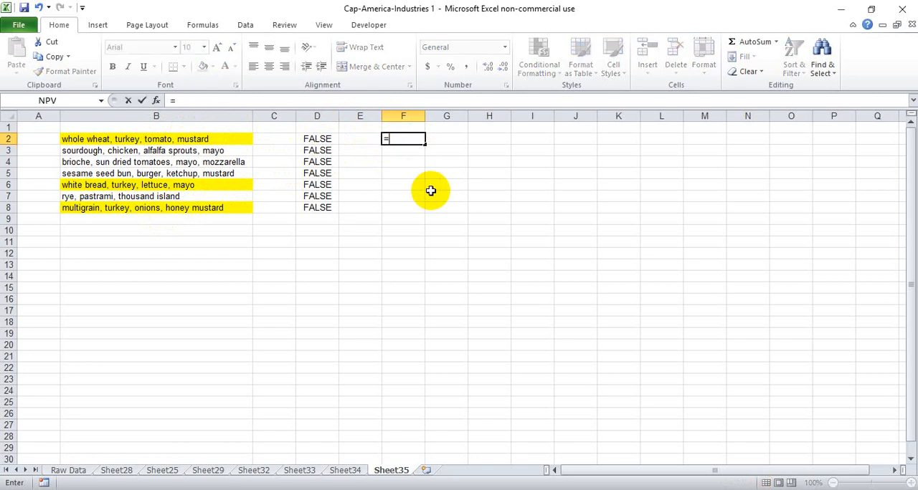
# Step: Enter =SEARCH("turkey",B2) in F2, returning position 14
pyautogui.write('search(')
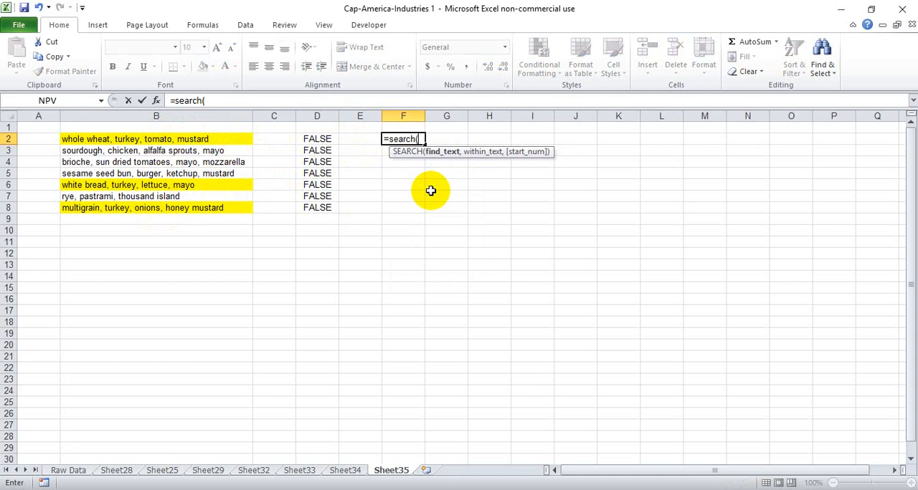
pyautogui.write('"tu')
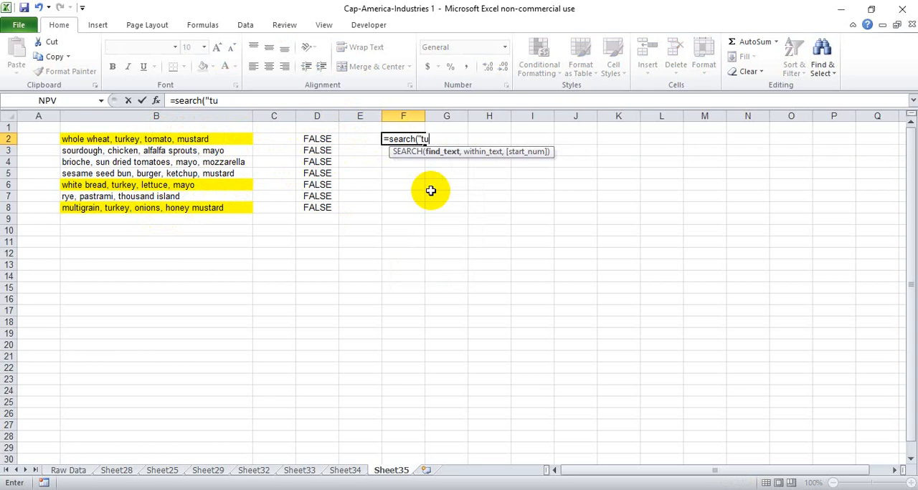
pyautogui.write('rke')
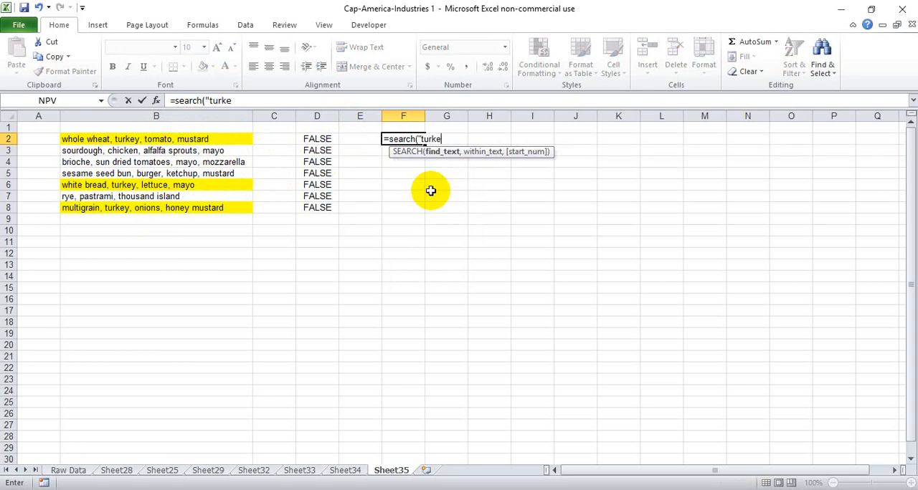
pyautogui.write('y",')
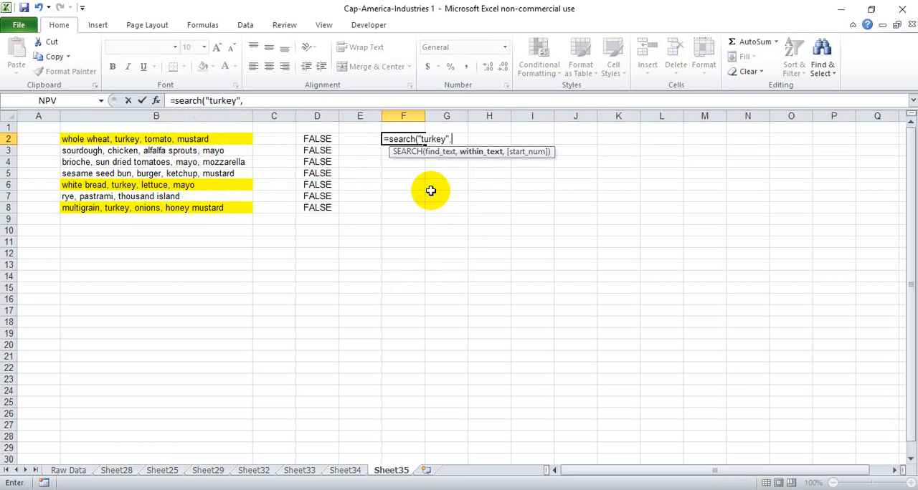
pyautogui.click(154, 139)
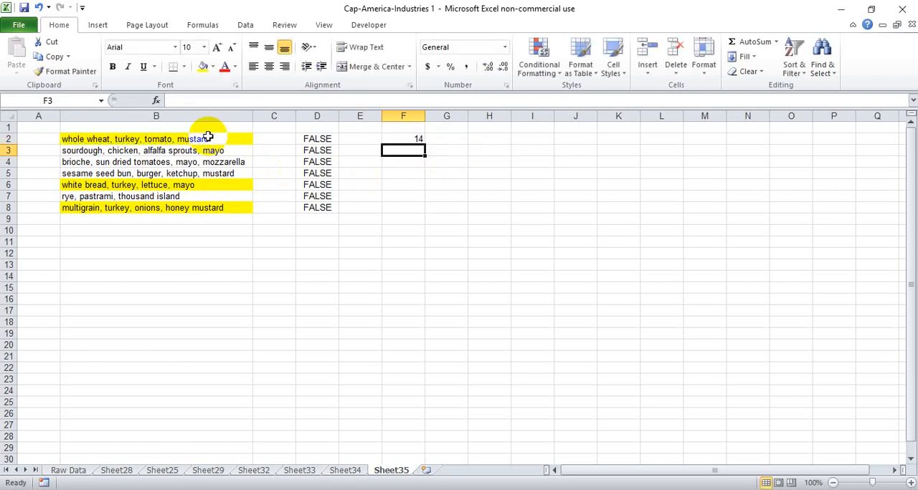
pyautogui.click(403, 139)
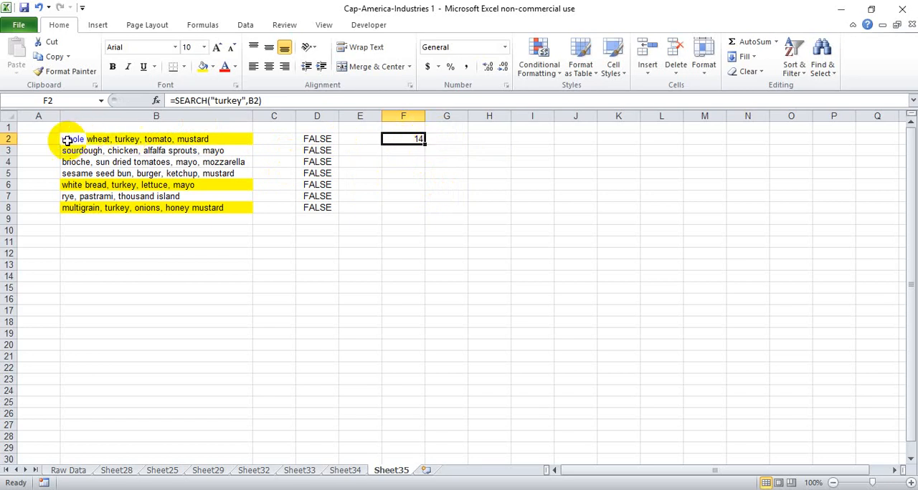
pyautogui.moveTo(112, 138)
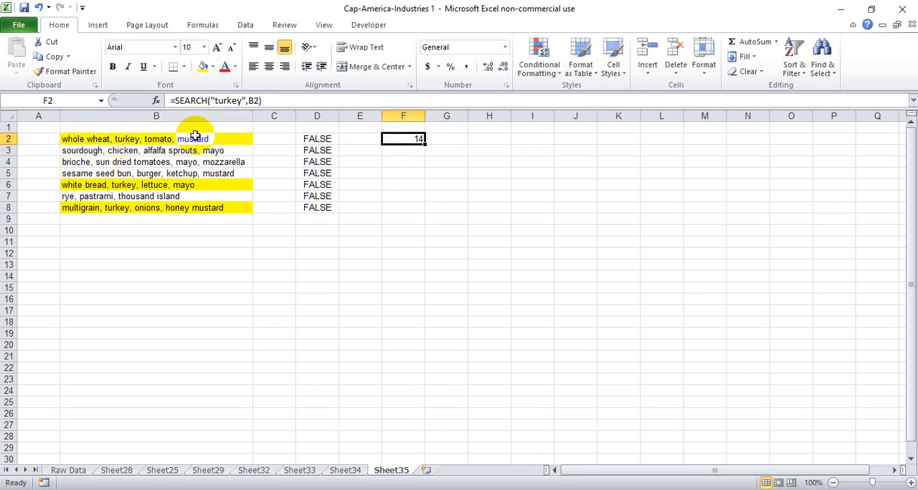
pyautogui.moveTo(98, 145)
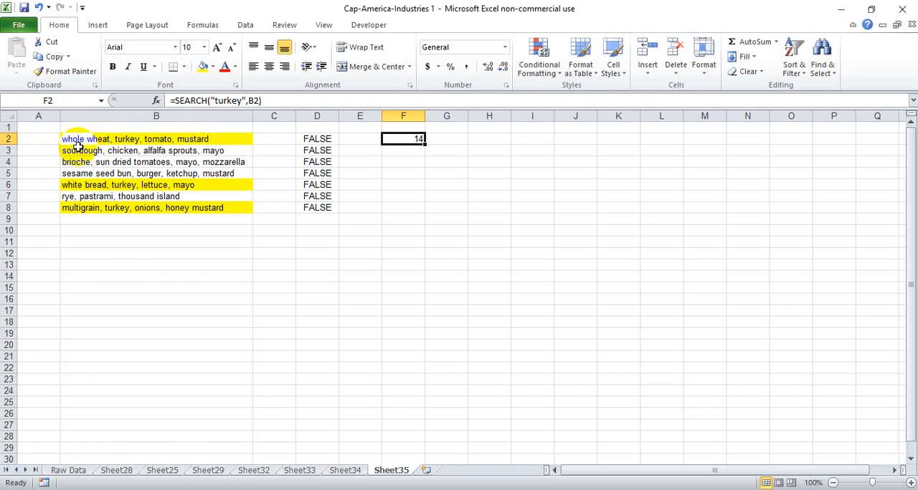
pyautogui.moveTo(85, 149)
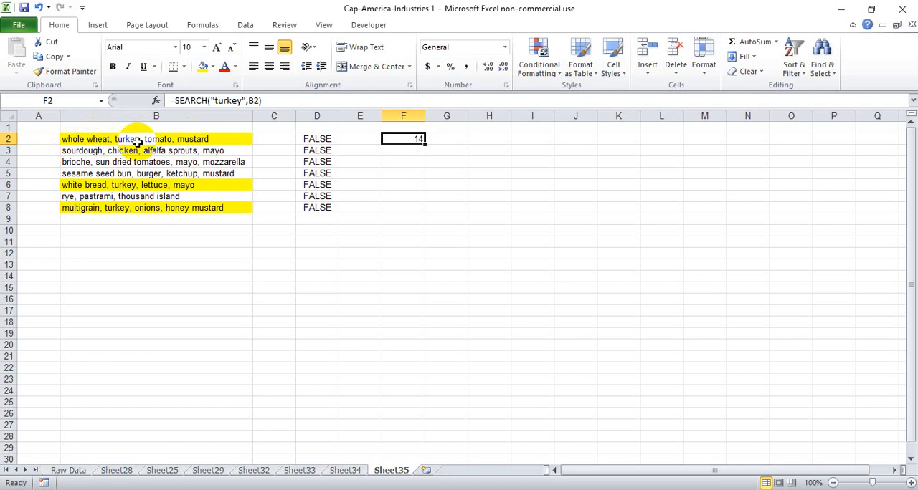
pyautogui.moveTo(126, 146)
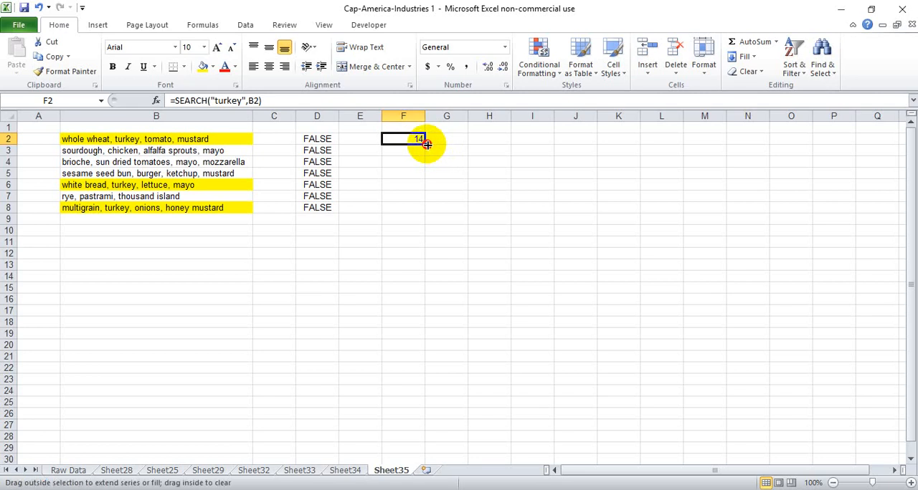
# Step: Fill the turkey SEARCH from F2 down to F8 and inspect the positions and #VALUE! results
pyautogui.moveTo(427, 144); pyautogui.dragTo(403, 206)
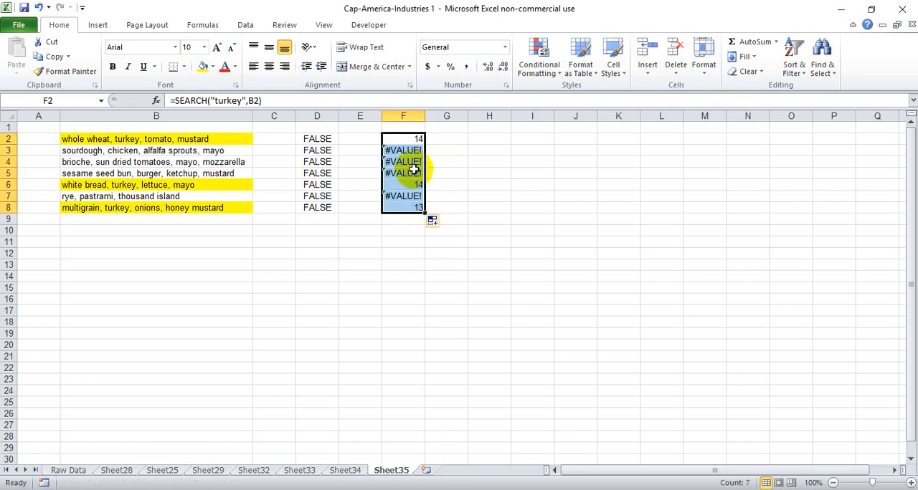
pyautogui.click(403, 162)
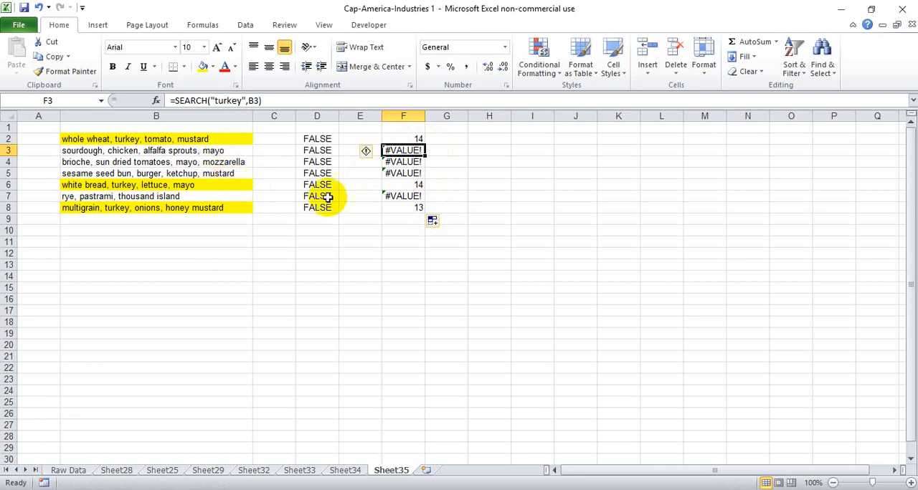
pyautogui.click(403, 183)
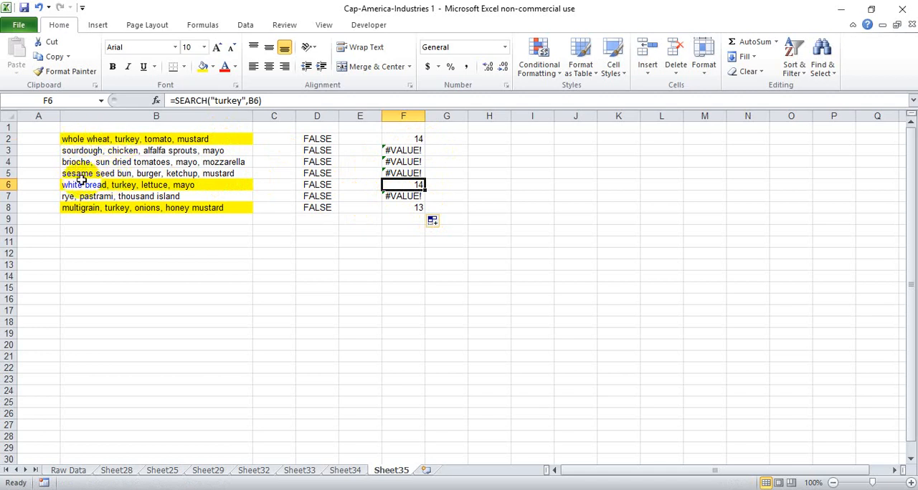
pyautogui.moveTo(195, 229)
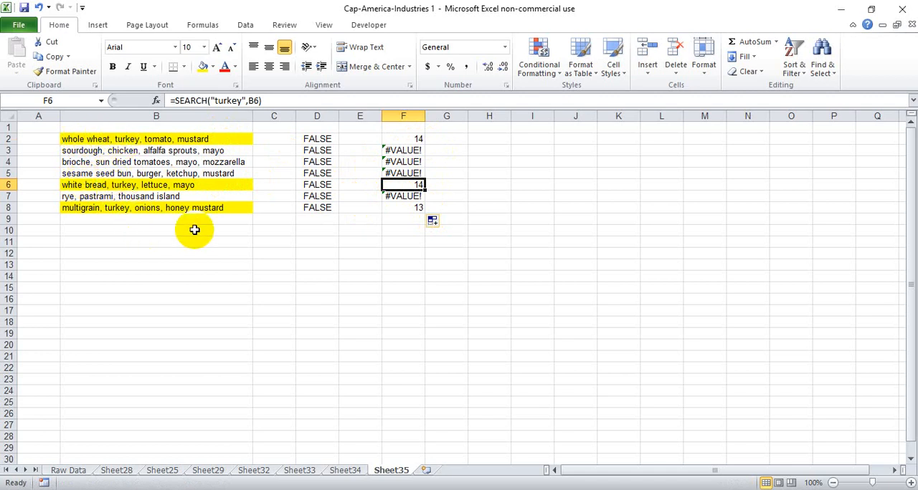
pyautogui.click(403, 207)
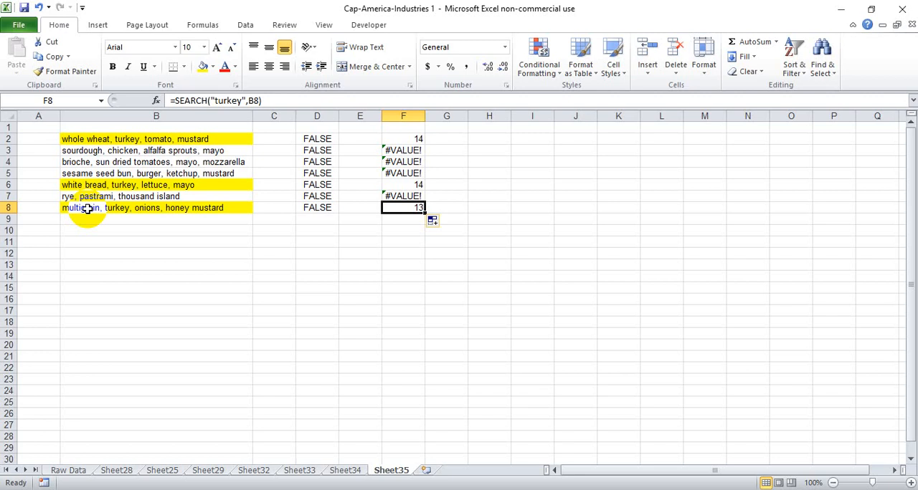
pyautogui.moveTo(100, 211)
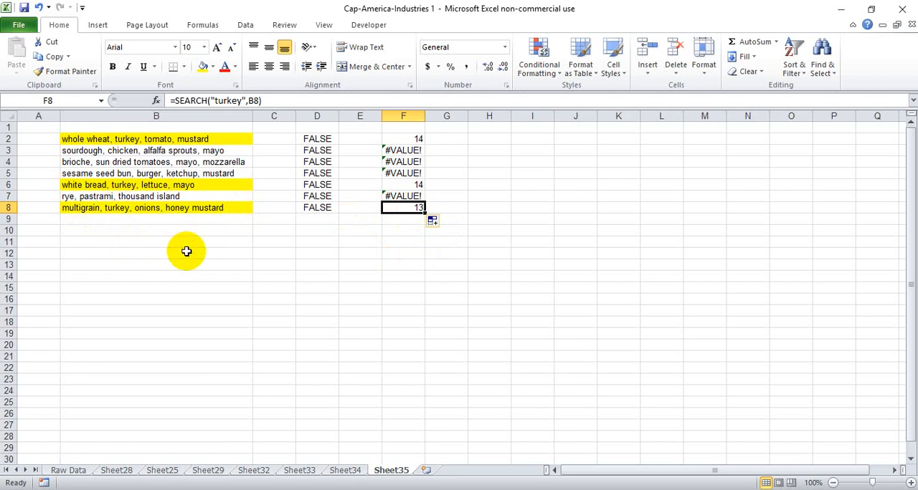
pyautogui.click(403, 139)
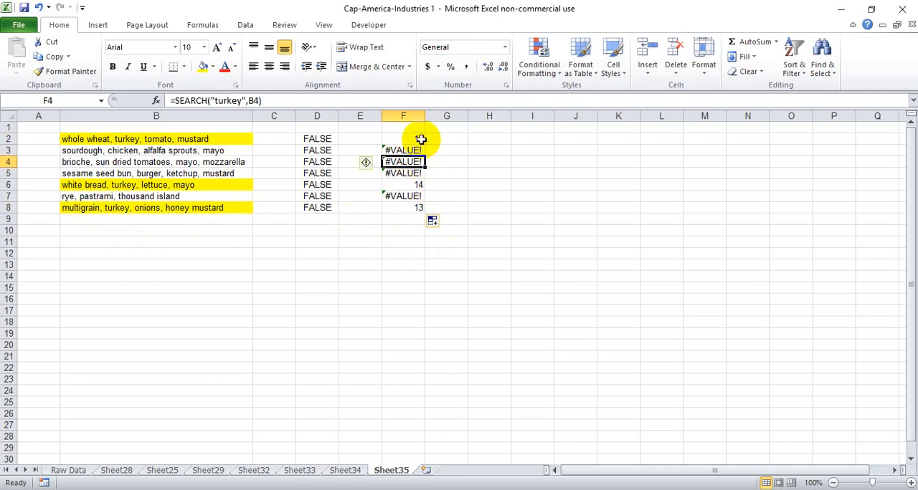
pyautogui.click(403, 139)
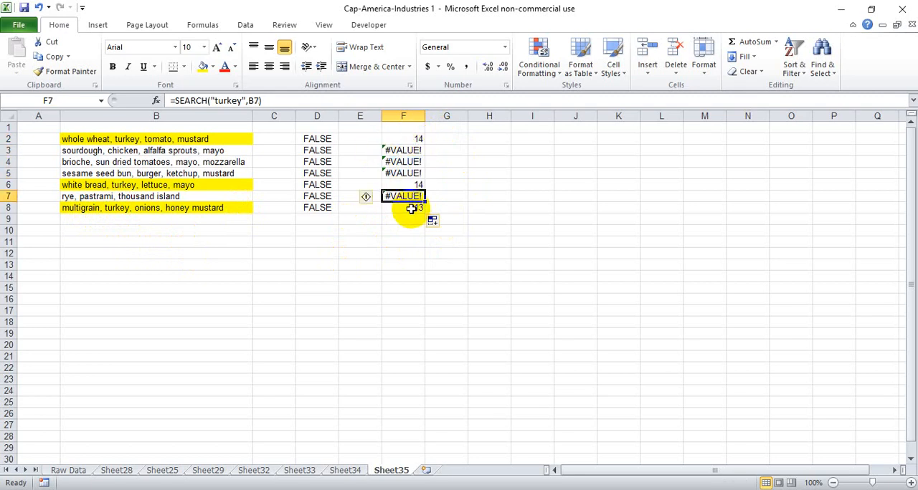
pyautogui.click(315, 139)
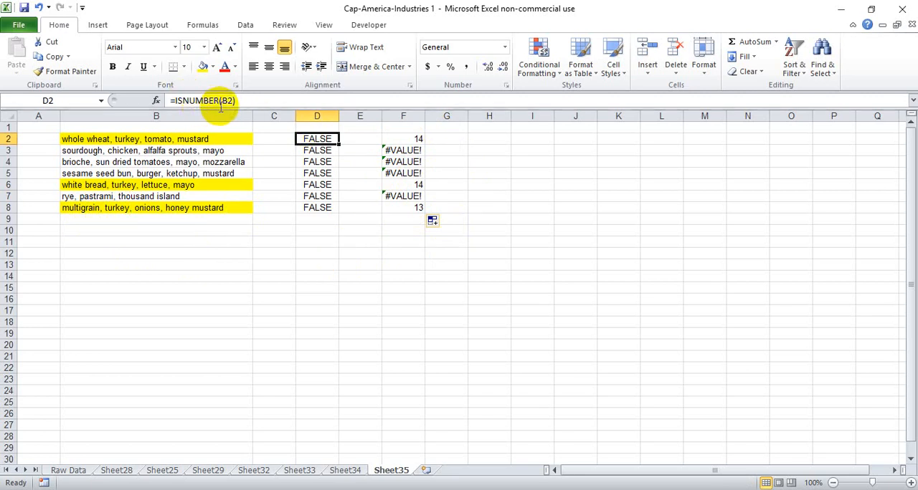
pyautogui.moveTo(258, 129)
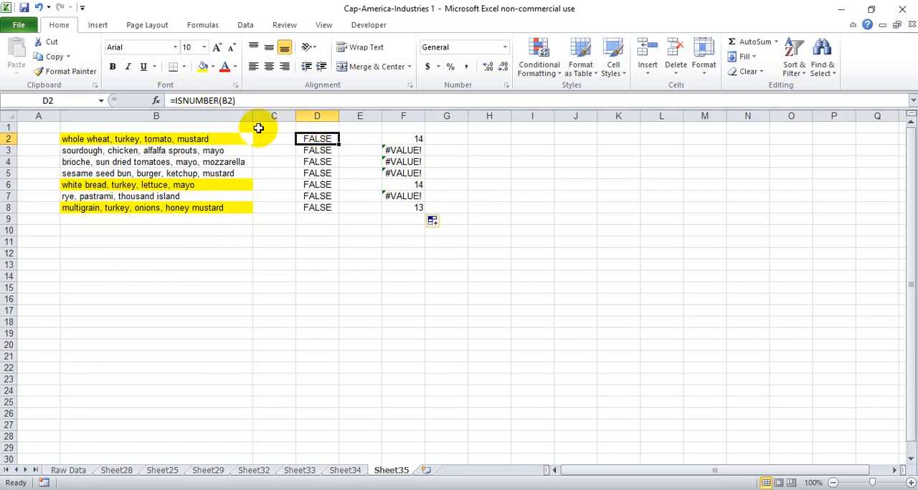
pyautogui.moveTo(243, 141)
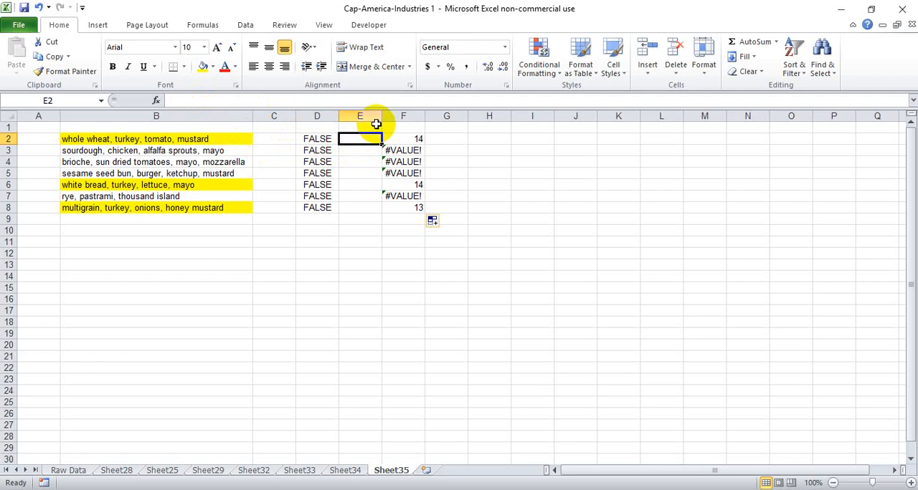
# Step: Enter =ISNUMBER(F2) in E2 and fill it to E8, giving TRUE for turkey rows and FALSE otherwise
pyautogui.write('=isnun')
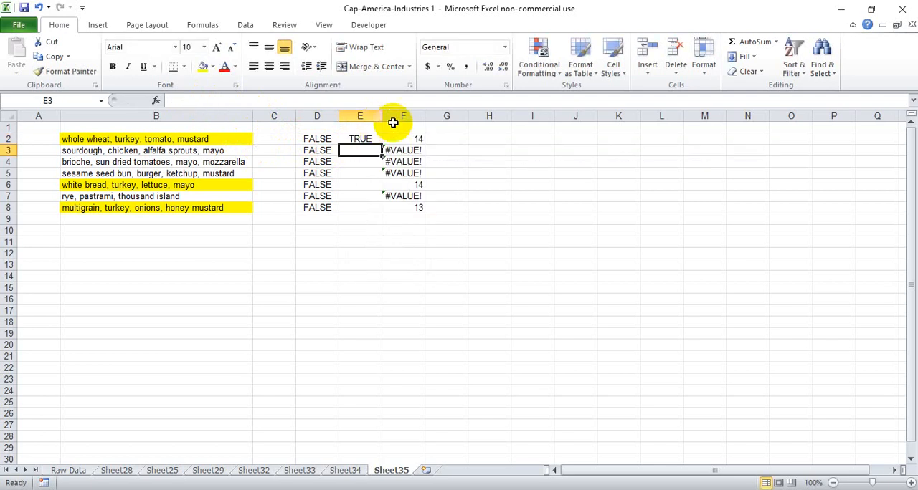
pyautogui.click(359, 139)
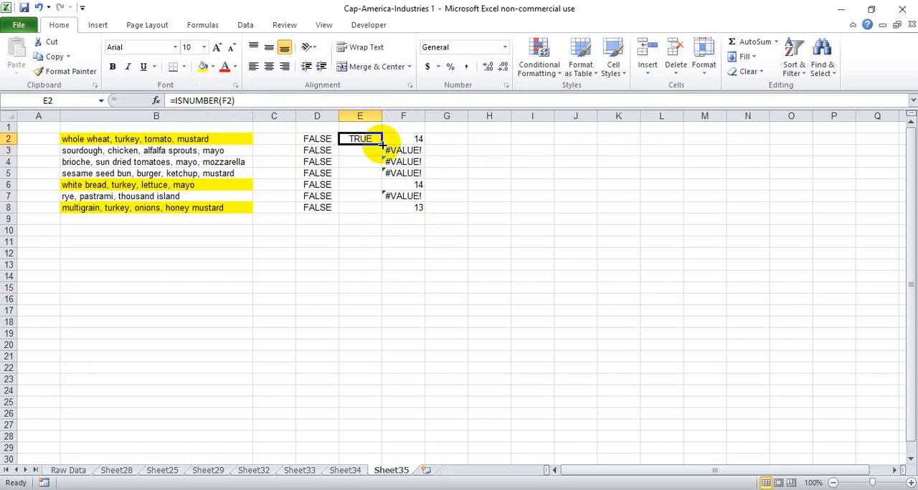
pyautogui.moveTo(382, 144); pyautogui.dragTo(381, 212)
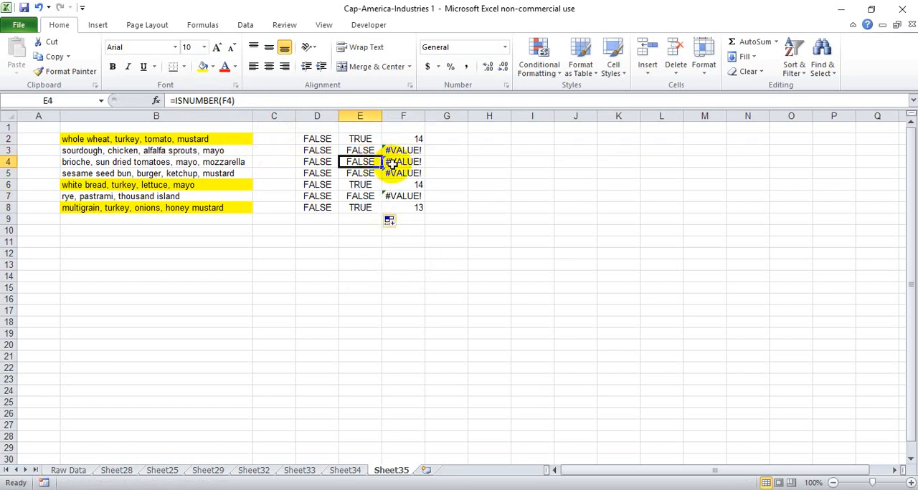
pyautogui.click(403, 184)
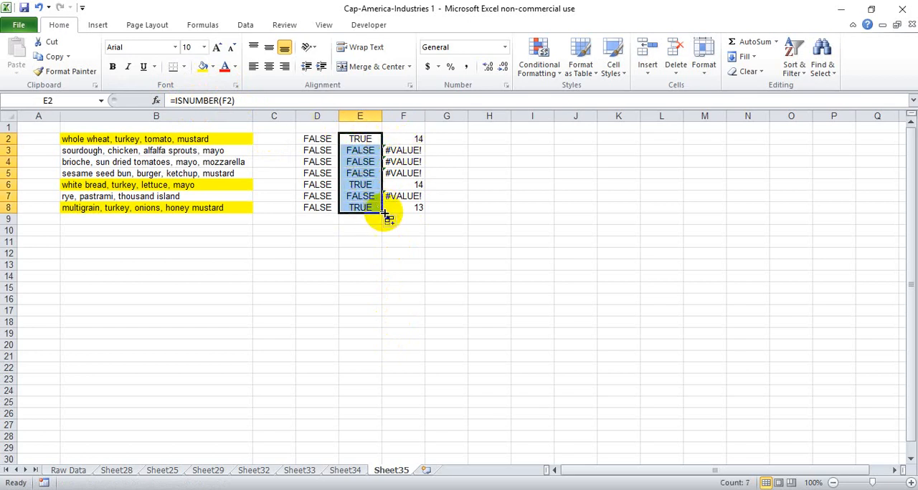
pyautogui.click(403, 207)
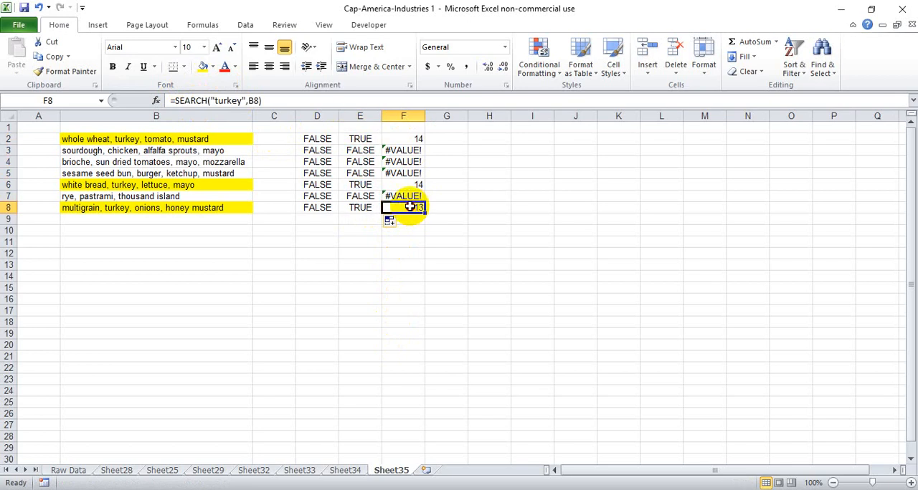